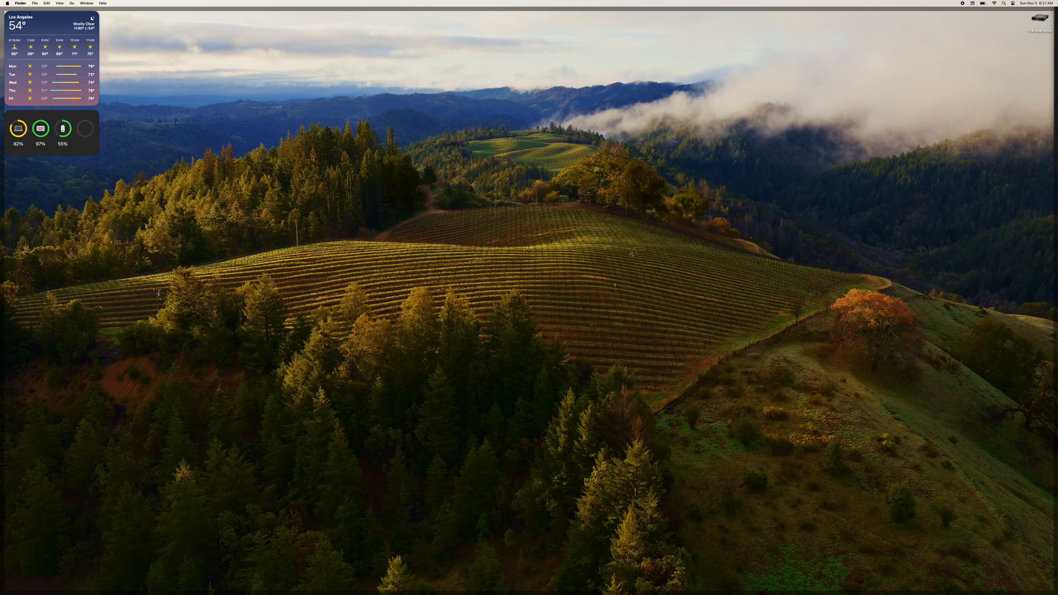
Bring up a Finder window showing the Applications folder.
{"action": "left_click", "coordinate": [298, 579]}
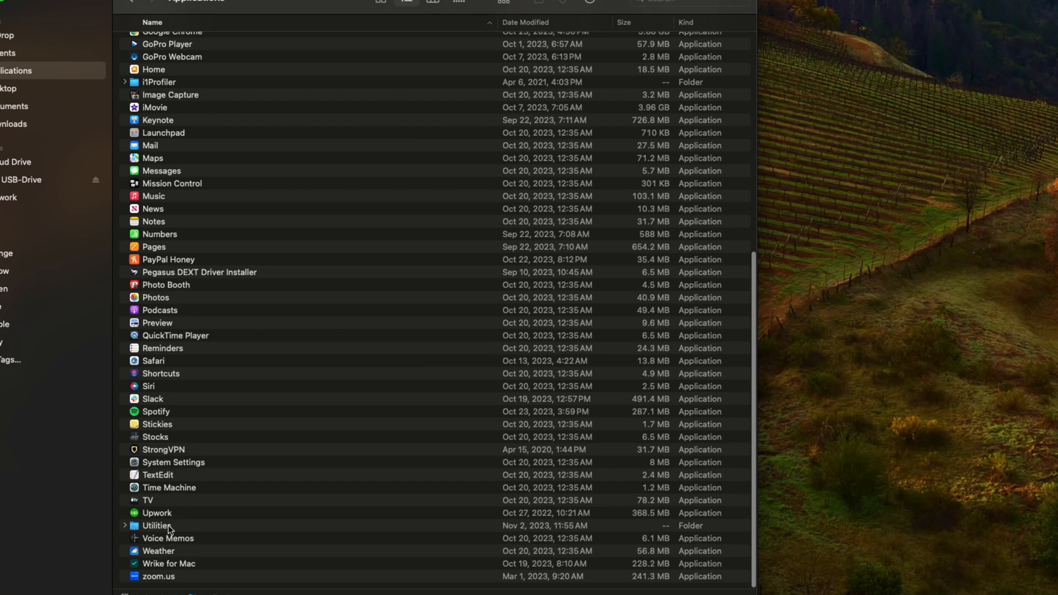
Launch Disk Utility and select the external 1TB USB-Drive, currently Mac OS Extended (Journaled).
{"action": "double_click", "coordinate": [157, 526]}
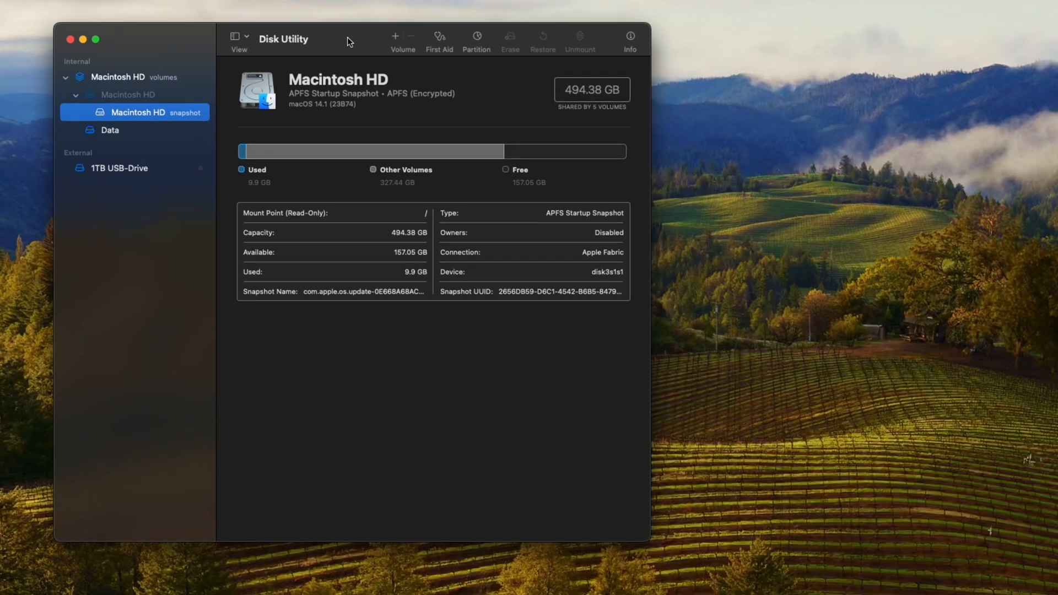
{"action": "mouse_move", "coordinate": [152, 175]}
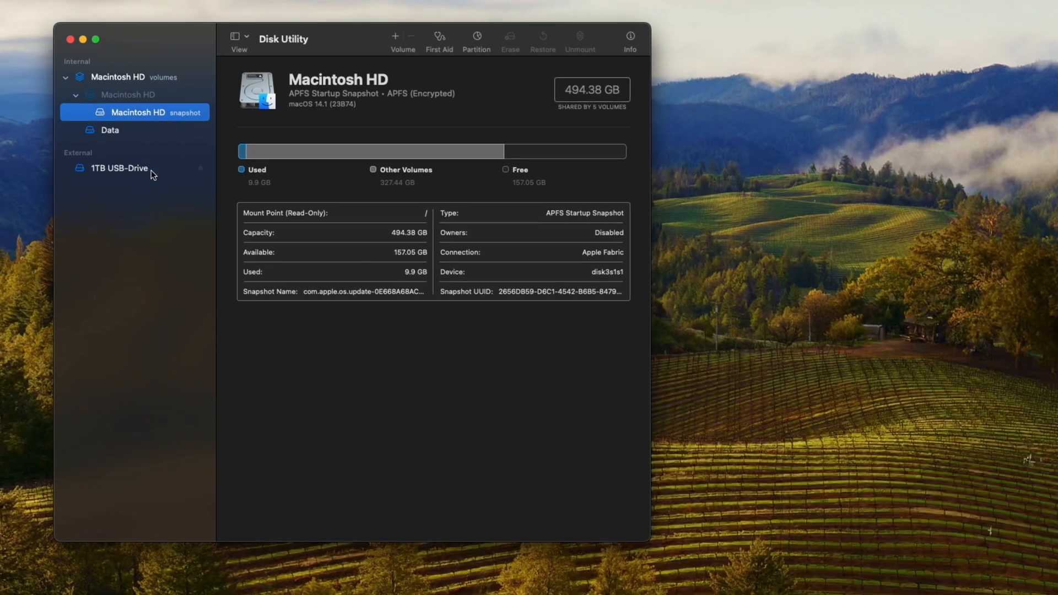
{"action": "left_click", "coordinate": [119, 168]}
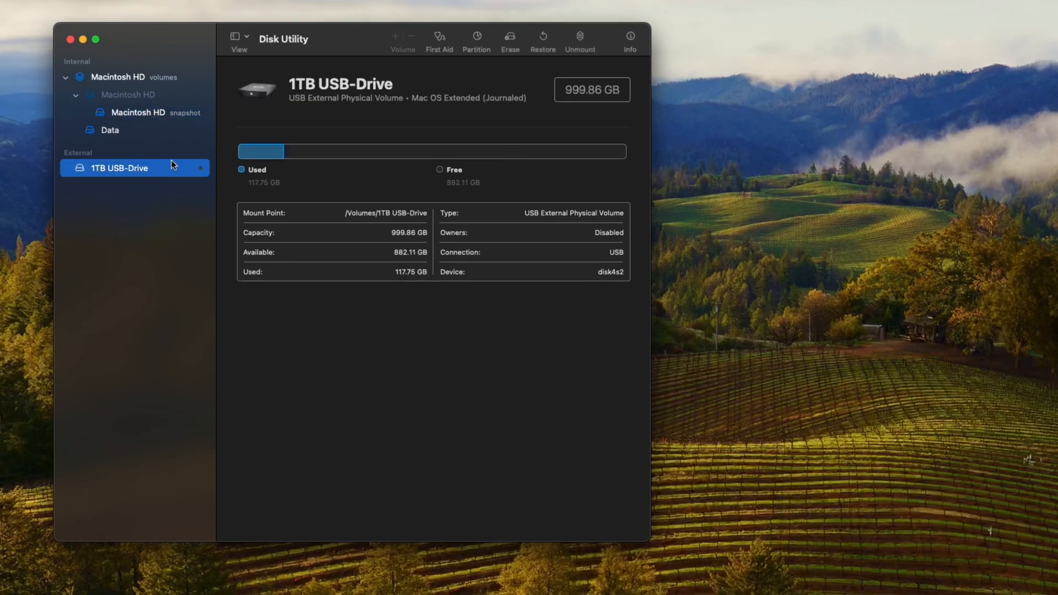
{"action": "double_click", "coordinate": [469, 98]}
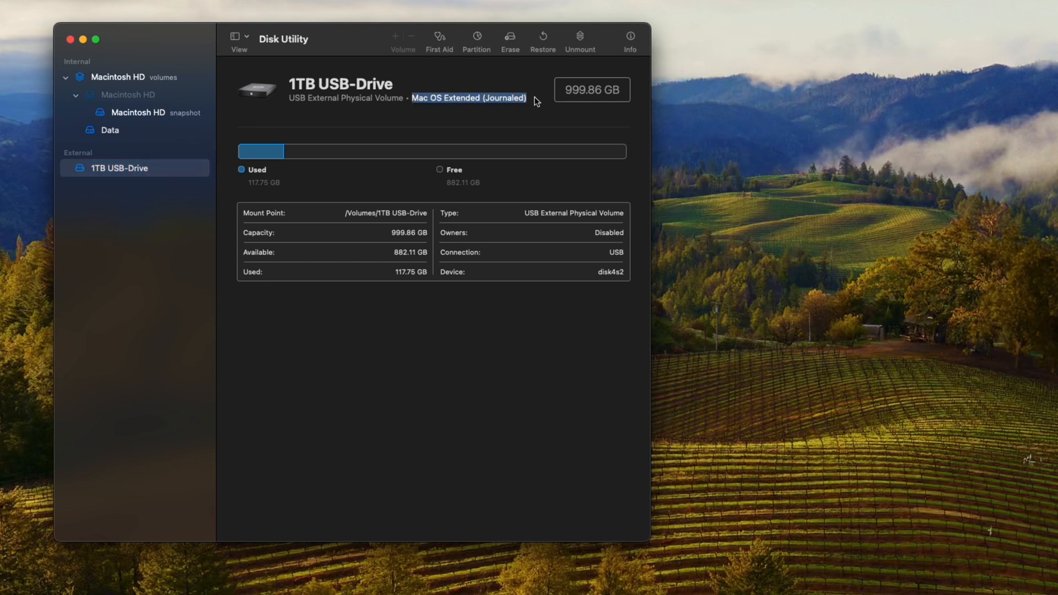
{"action": "mouse_move", "coordinate": [549, 121]}
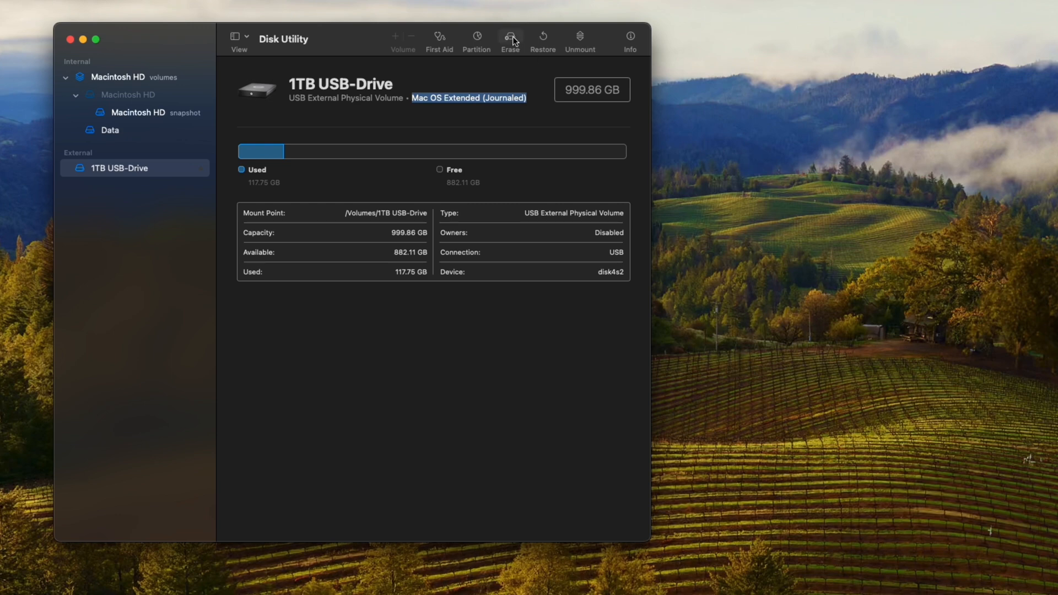
Erase the 1TB drive as an APFS volume named "Walter's Drive".
{"action": "left_click", "coordinate": [511, 36]}
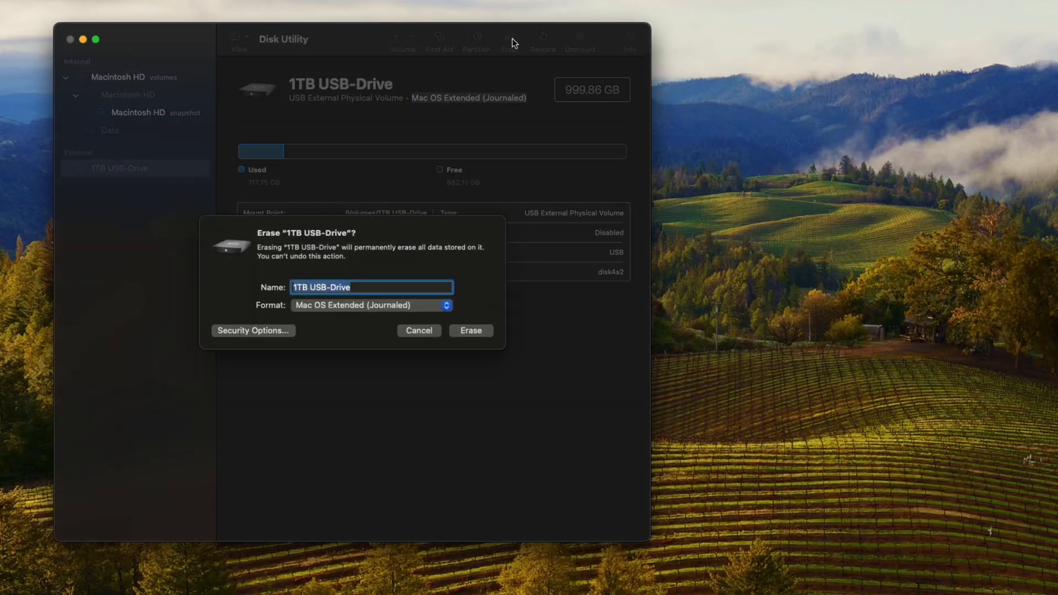
{"action": "mouse_move", "coordinate": [229, 289]}
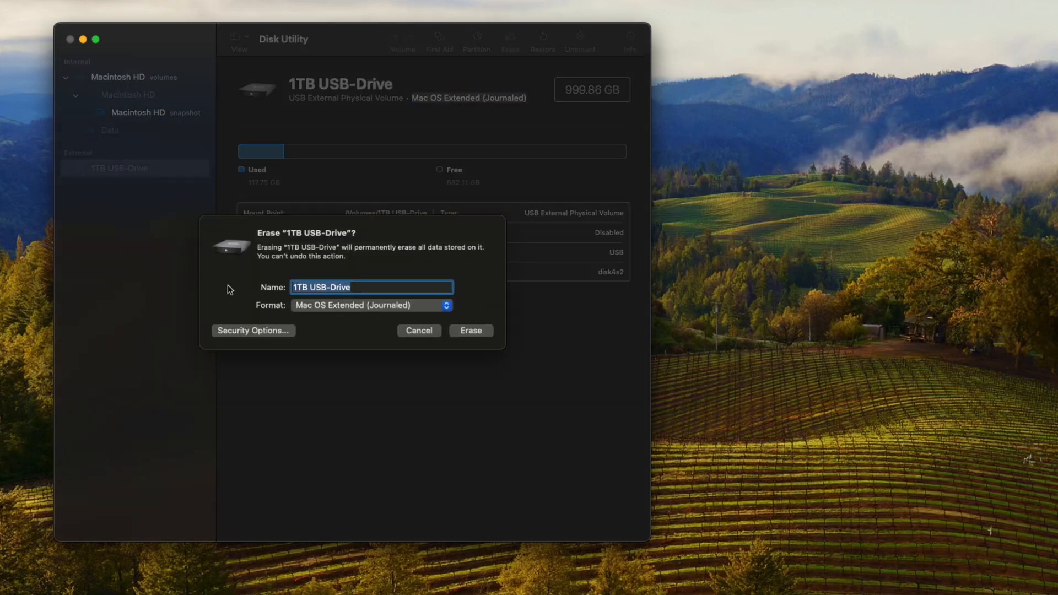
{"action": "type", "text": "Walter"}
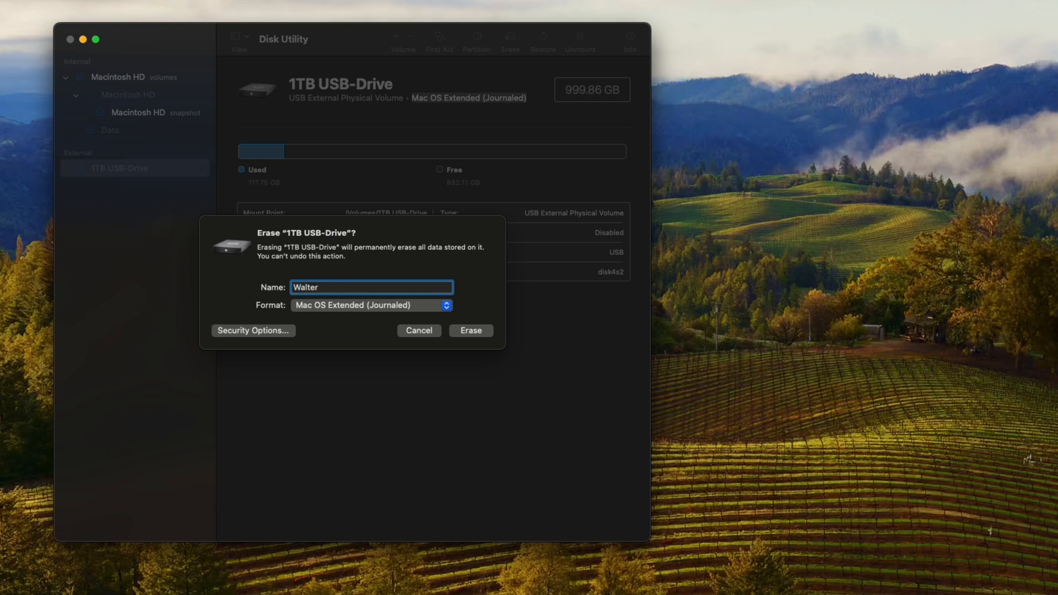
{"action": "type", "text": "'s Drie"}
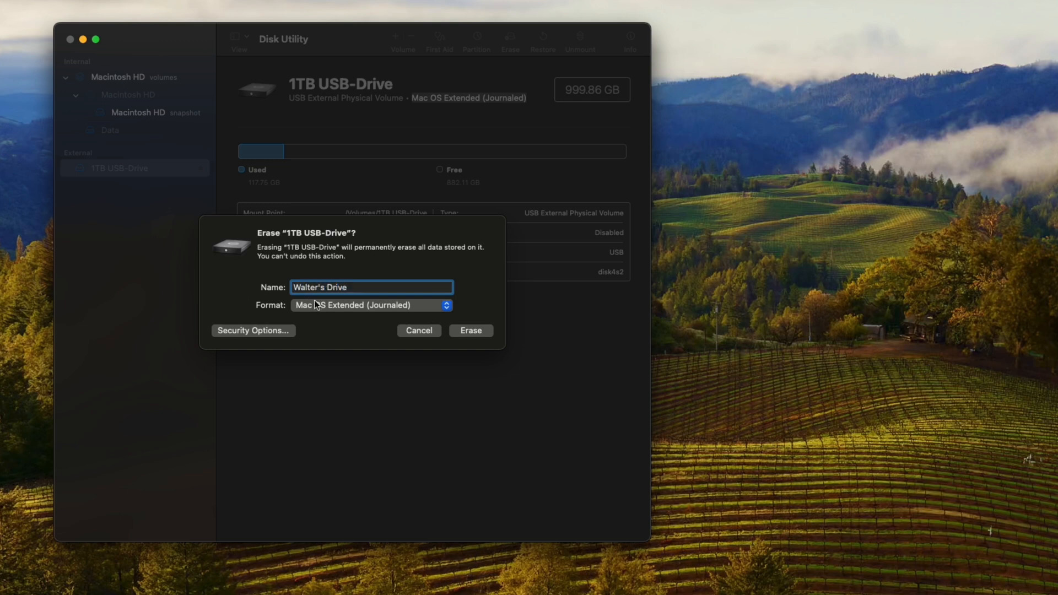
{"action": "left_click", "coordinate": [371, 306]}
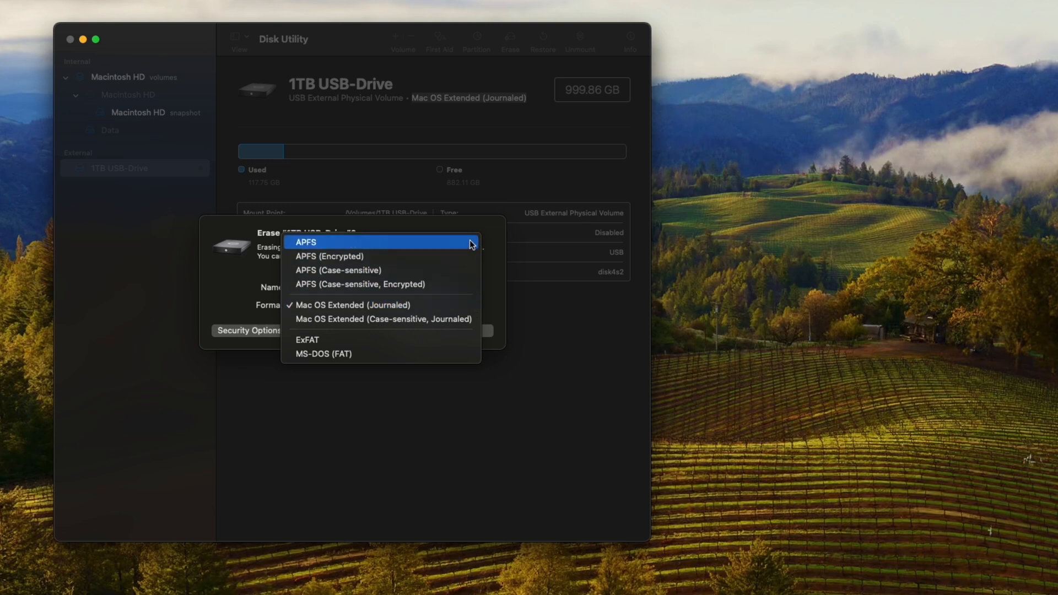
{"action": "mouse_move", "coordinate": [471, 301]}
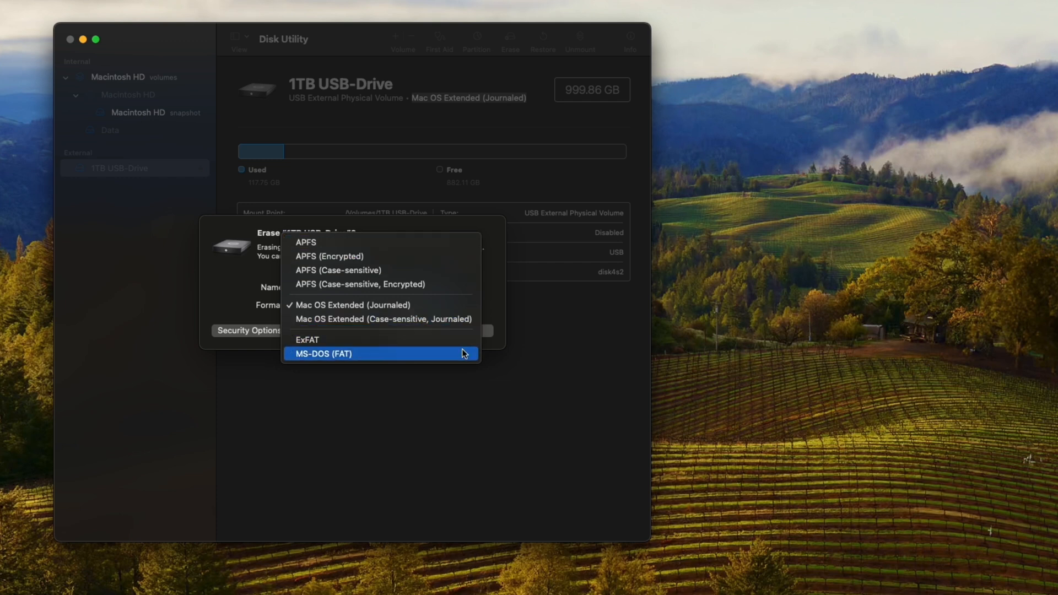
{"action": "mouse_move", "coordinate": [409, 243]}
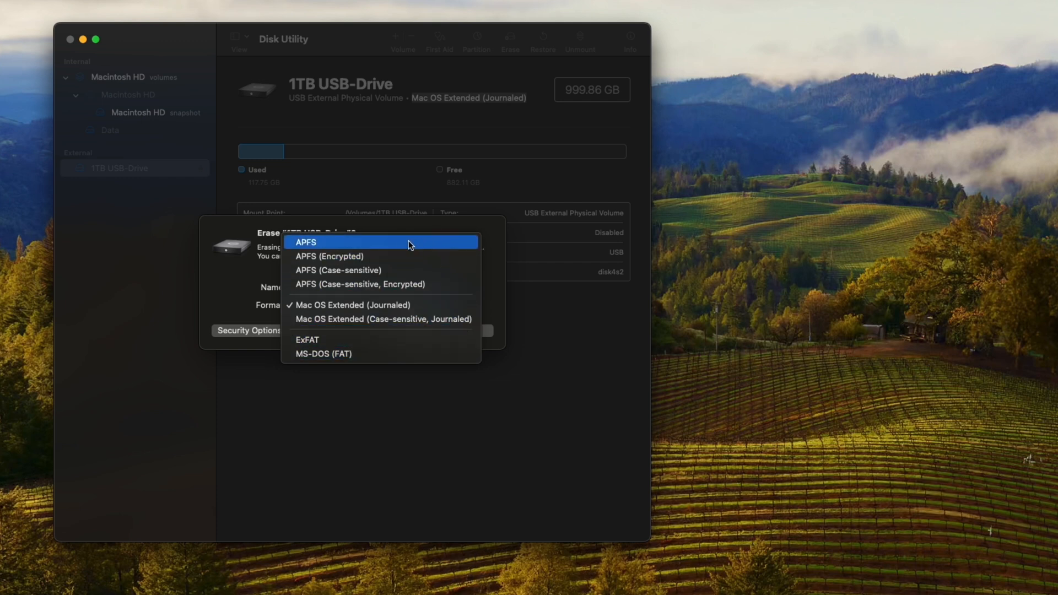
{"action": "left_click", "coordinate": [306, 242]}
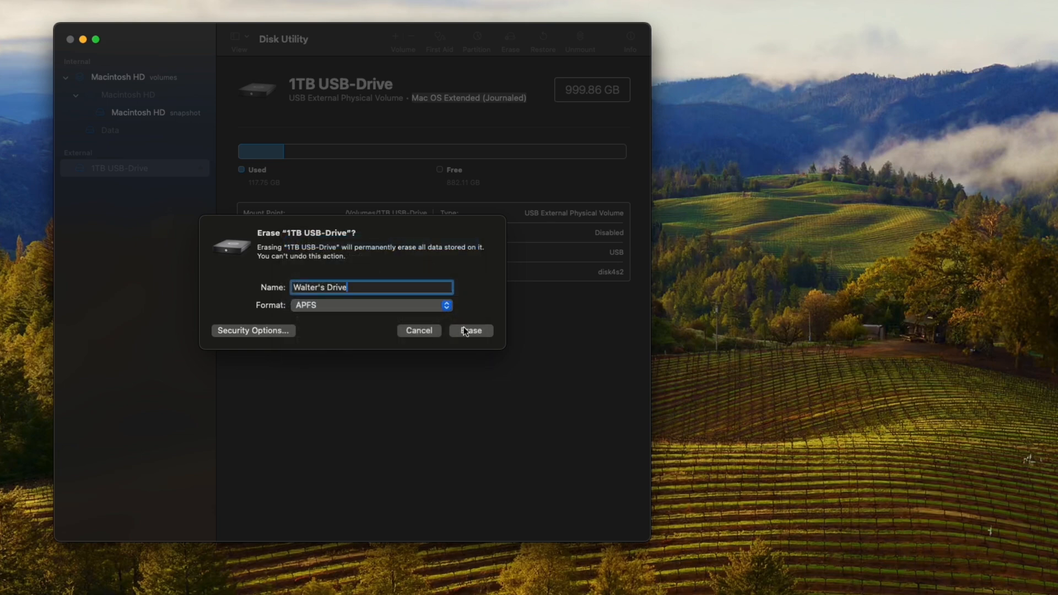
{"action": "left_click", "coordinate": [471, 331]}
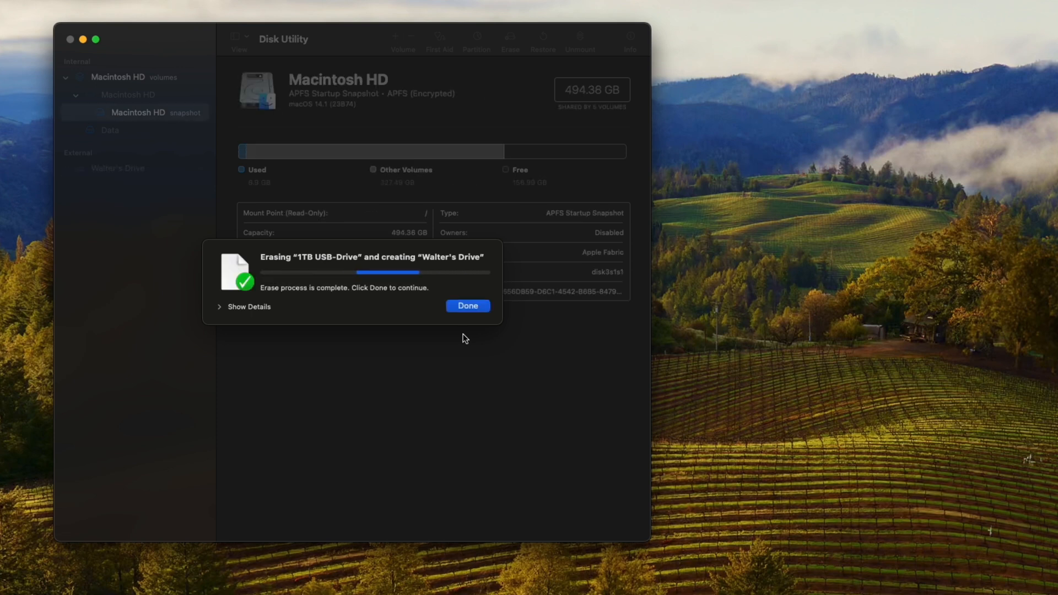
Dismiss the erase report, select Walter's Drive and begin partitioning it.
{"action": "left_click", "coordinate": [468, 306]}
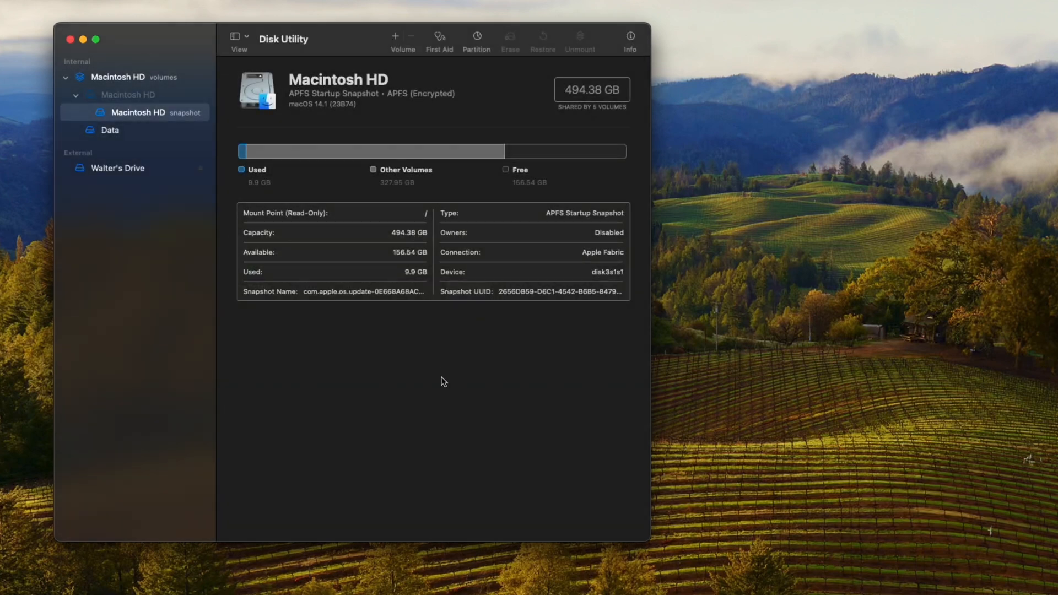
{"action": "mouse_move", "coordinate": [353, 192]}
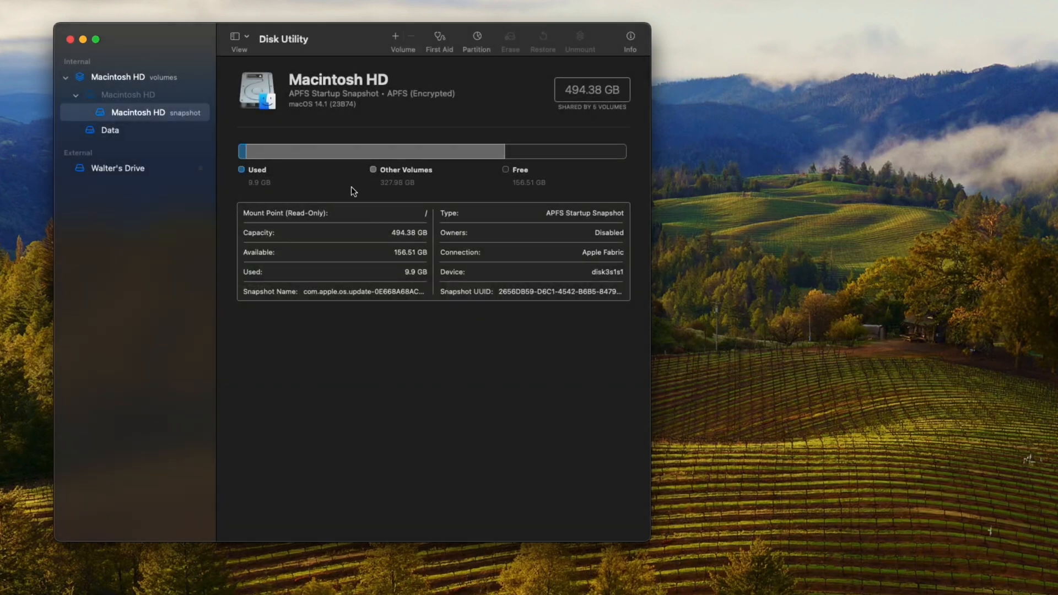
{"action": "left_click", "coordinate": [117, 168]}
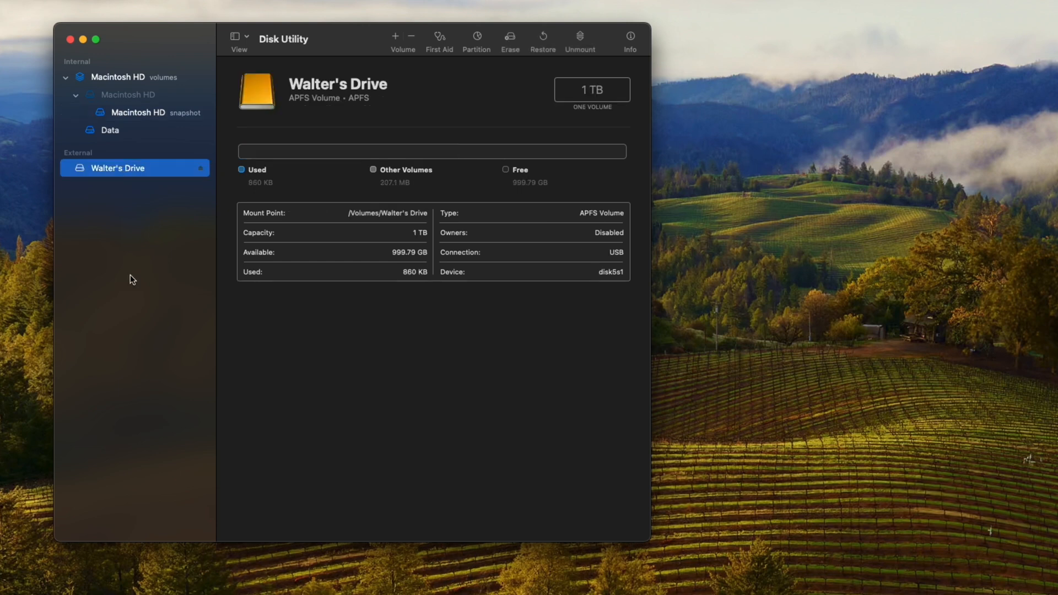
{"action": "mouse_move", "coordinate": [267, 168]}
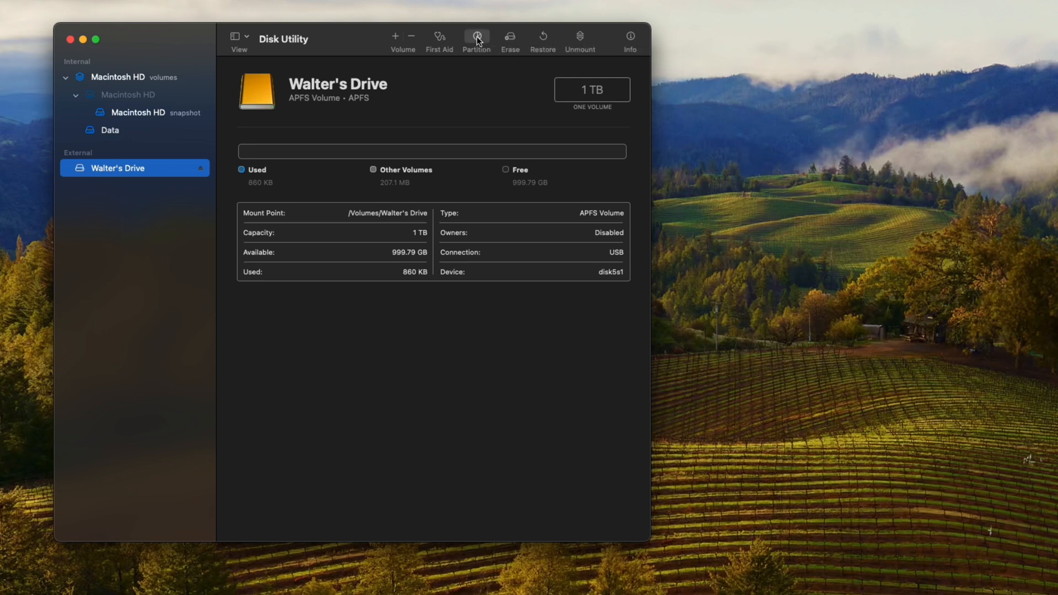
{"action": "left_click", "coordinate": [476, 37]}
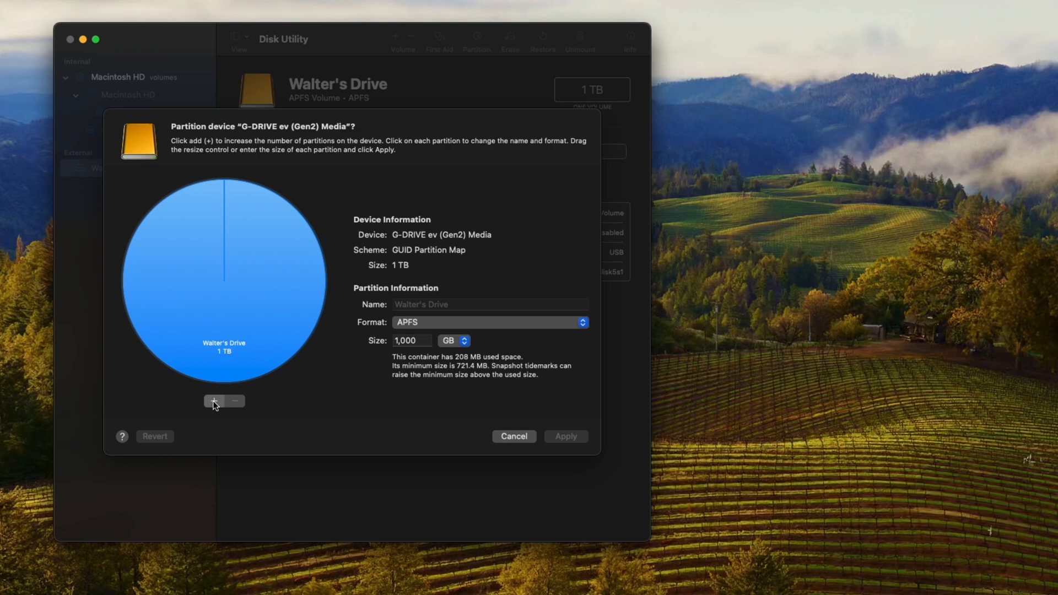
Add a new partition and name it Photos.
{"action": "left_click", "coordinate": [214, 402]}
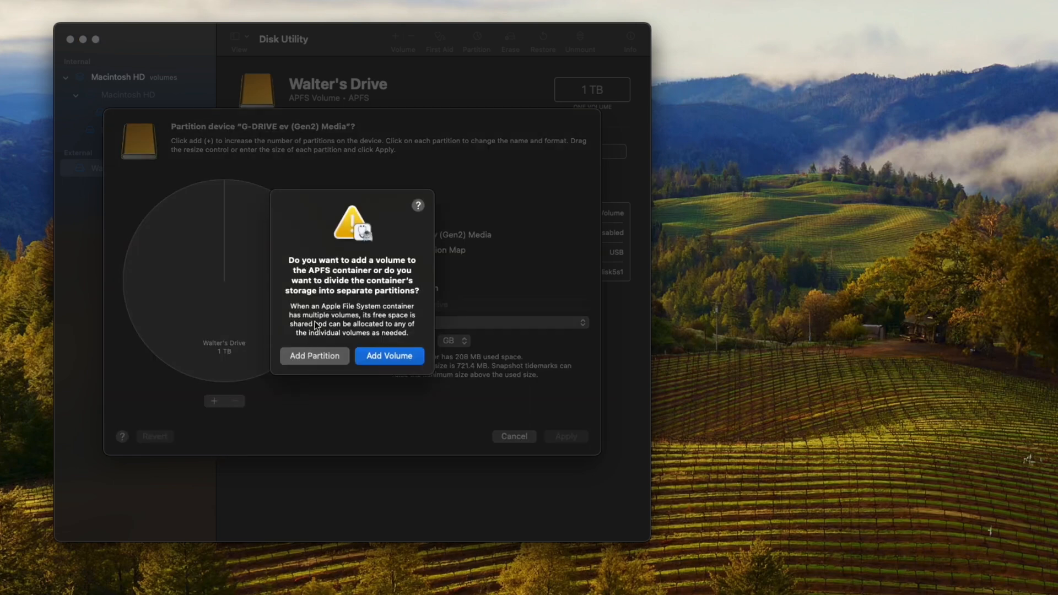
{"action": "left_click", "coordinate": [315, 356]}
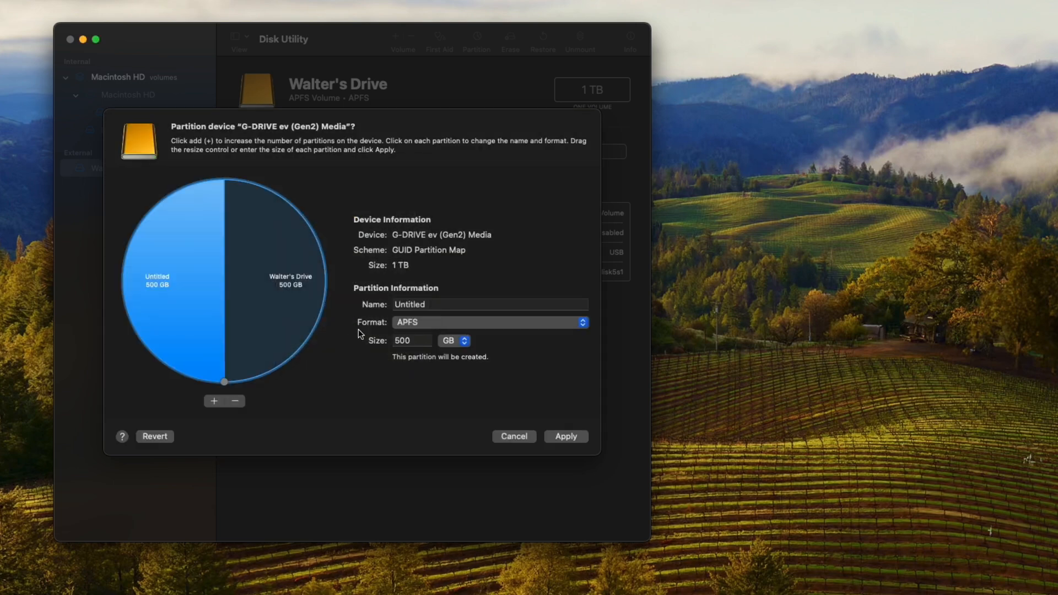
{"action": "left_click", "coordinate": [489, 304]}
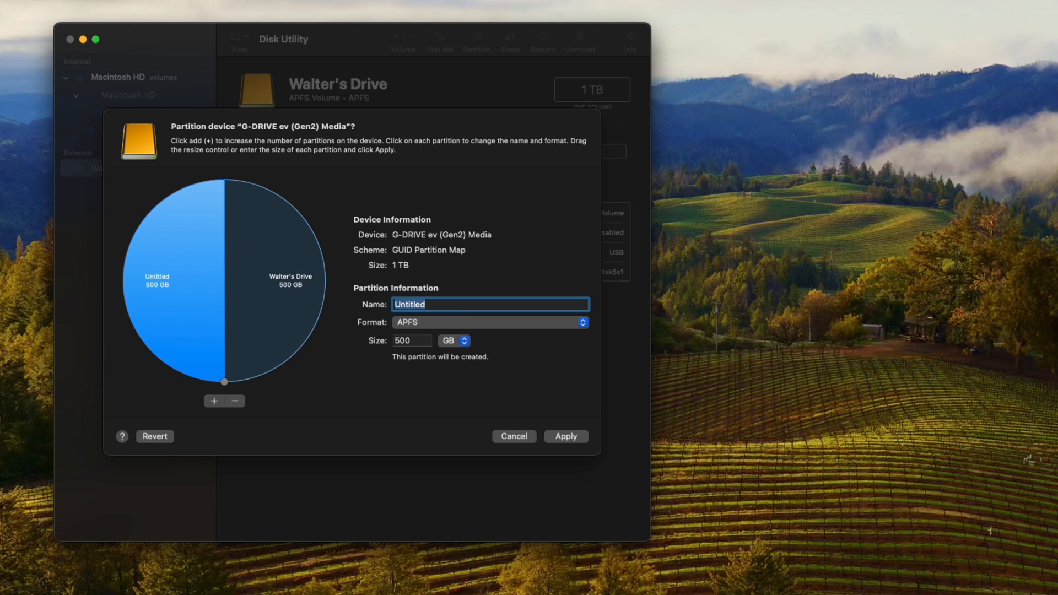
{"action": "type", "text": "Photos"}
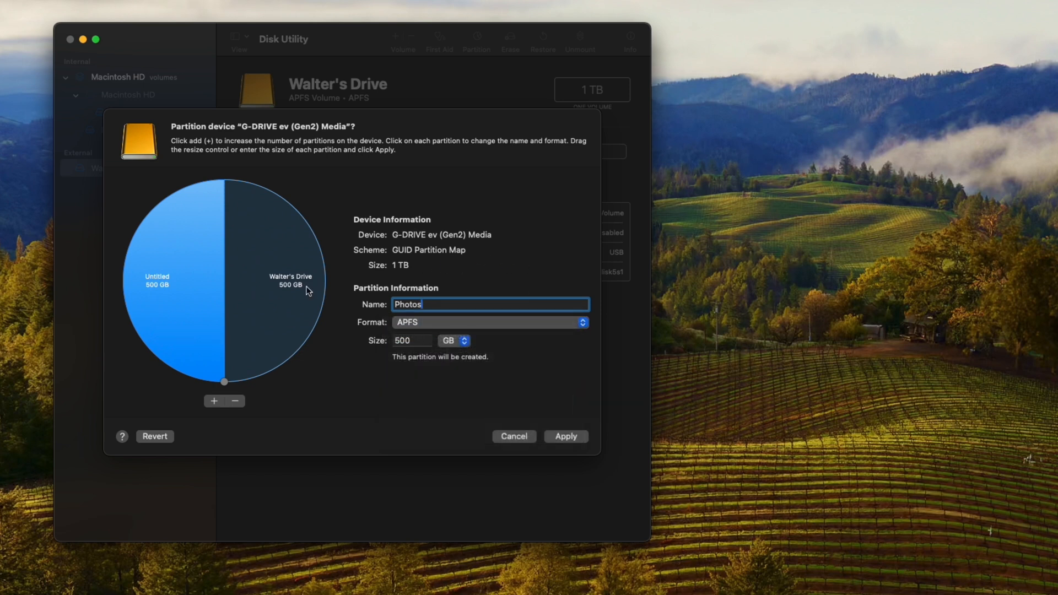
Resize the Photos partition to 250 GB, leaving Walter's Drive at 750 GB.
{"action": "left_click_drag", "start_coordinate": [223, 382], "coordinate": [220, 382]}
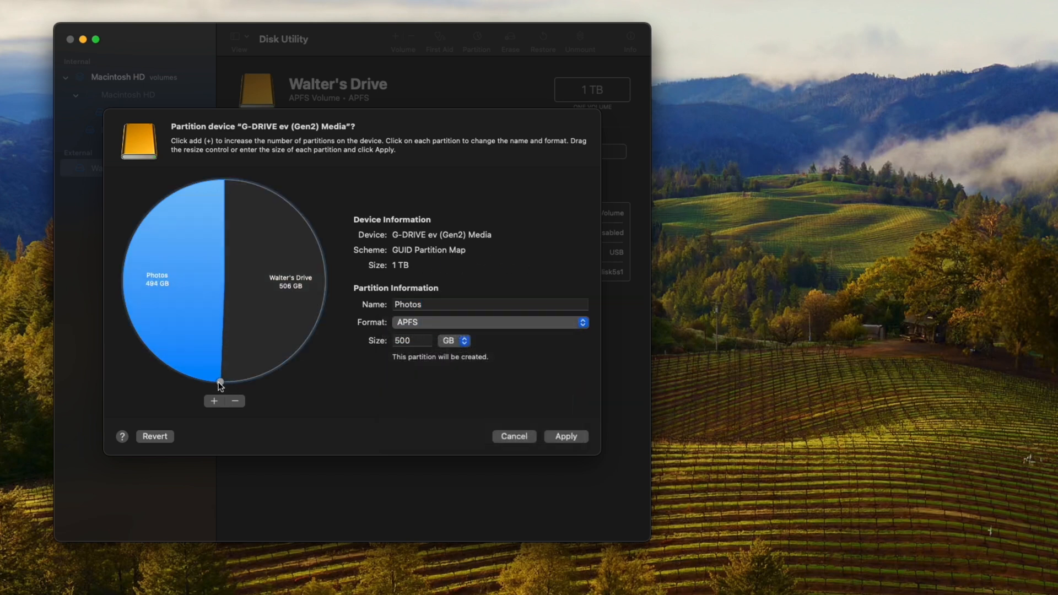
{"action": "left_click_drag", "start_coordinate": [220, 383], "coordinate": [124, 269]}
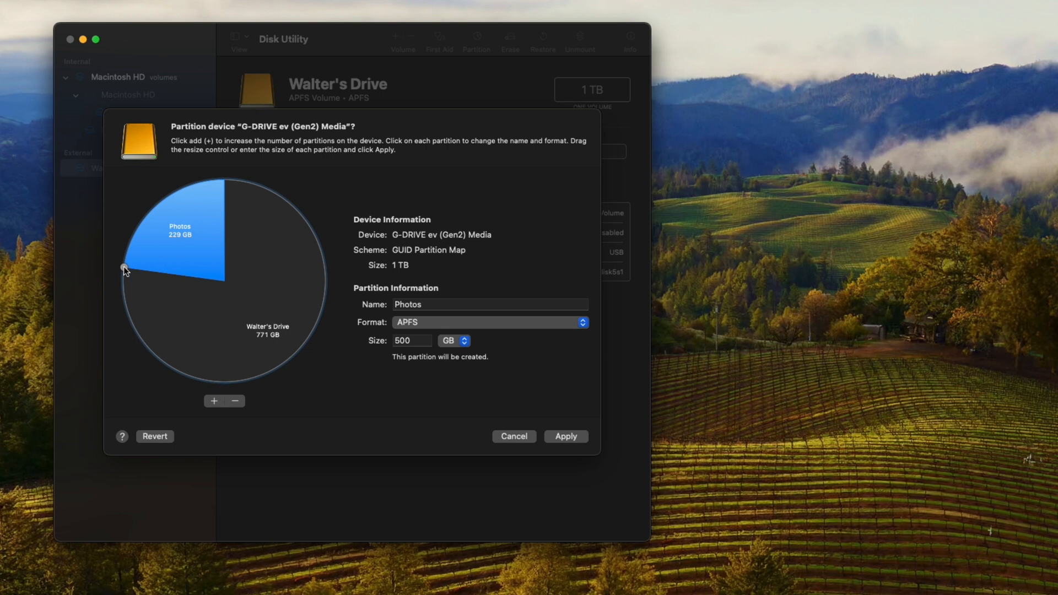
{"action": "left_click_drag", "start_coordinate": [124, 268], "coordinate": [321, 309]}
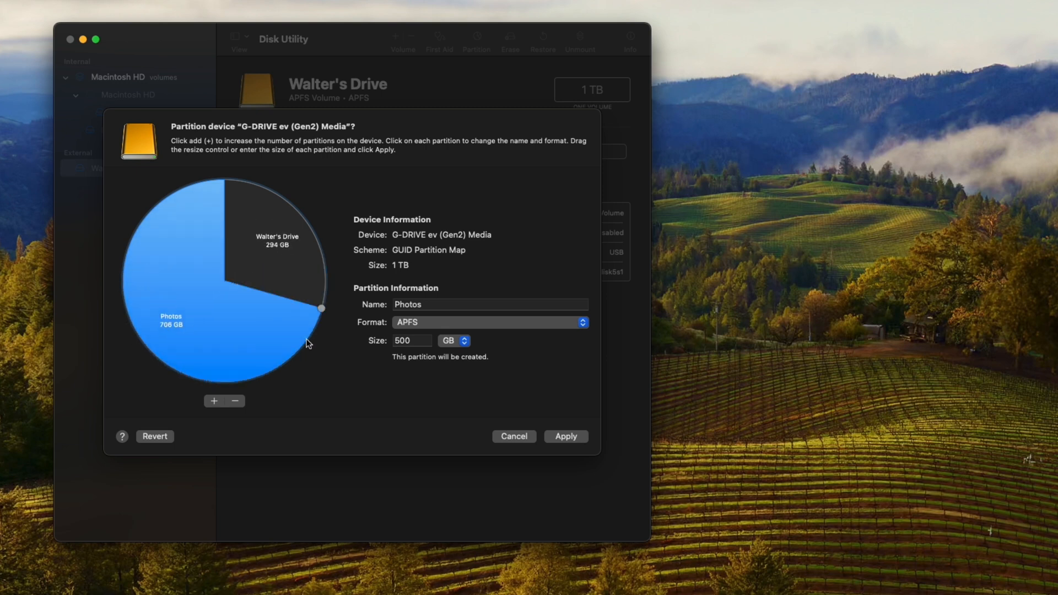
{"action": "left_click_drag", "start_coordinate": [322, 308], "coordinate": [121, 282]}
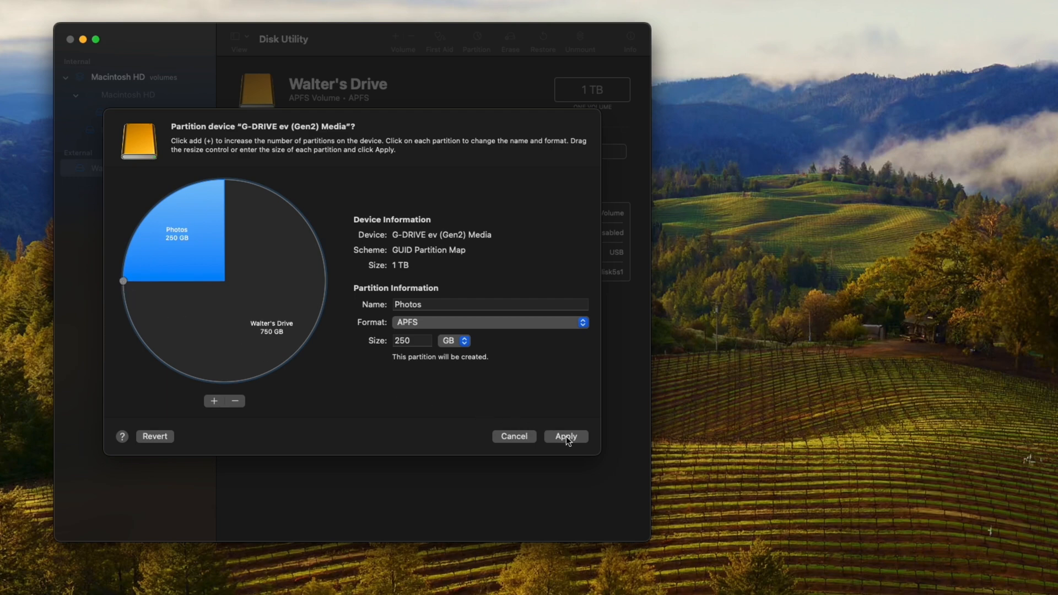
Apply and confirm the partition layout, leaving Walter's Drive at 749.65 GB plus Photos.
{"action": "left_click", "coordinate": [567, 437]}
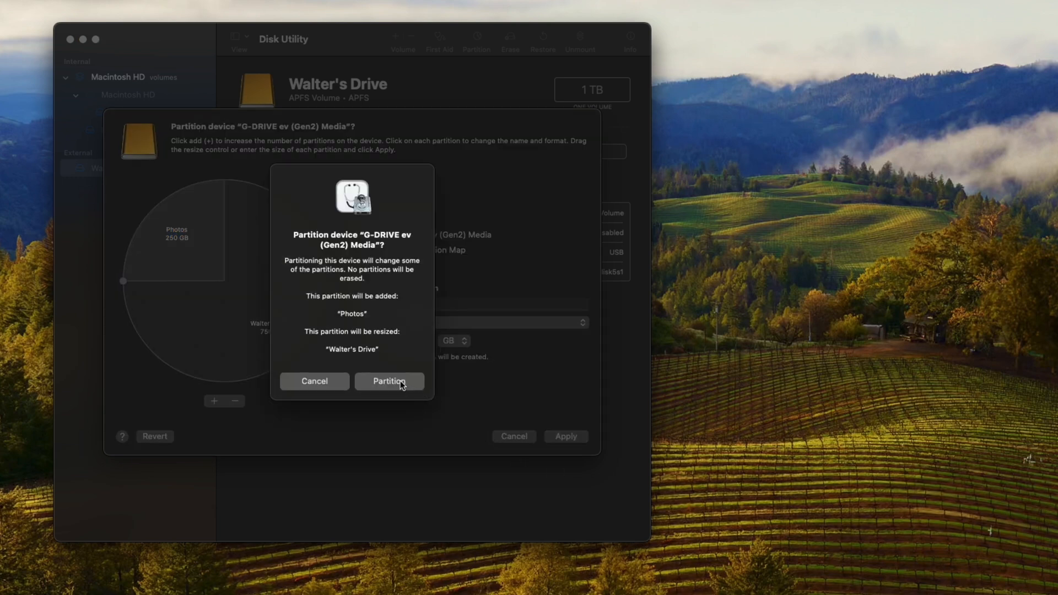
{"action": "left_click", "coordinate": [389, 381]}
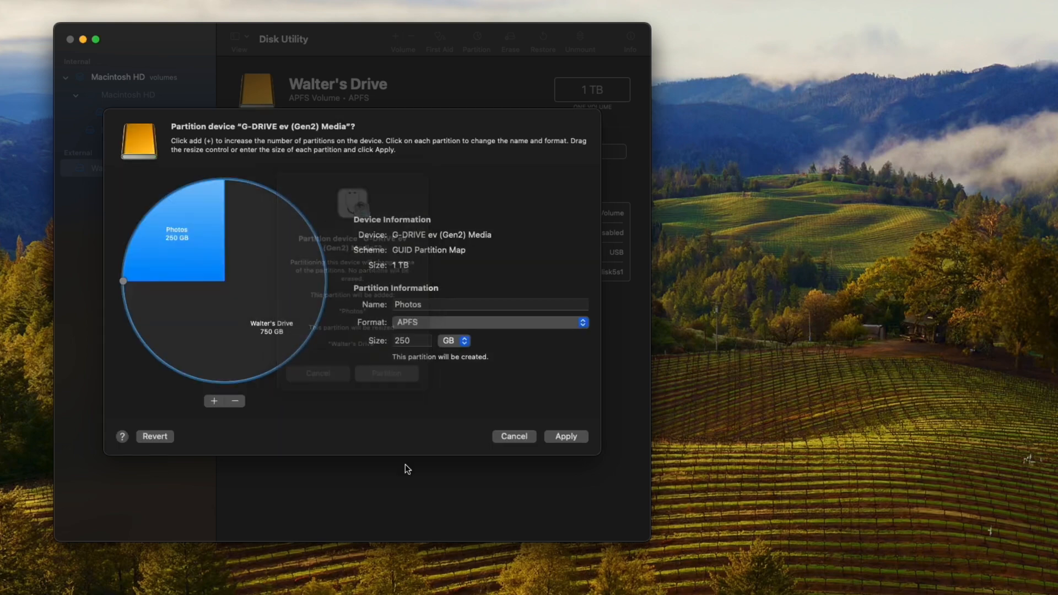
{"action": "left_click", "coordinate": [566, 436]}
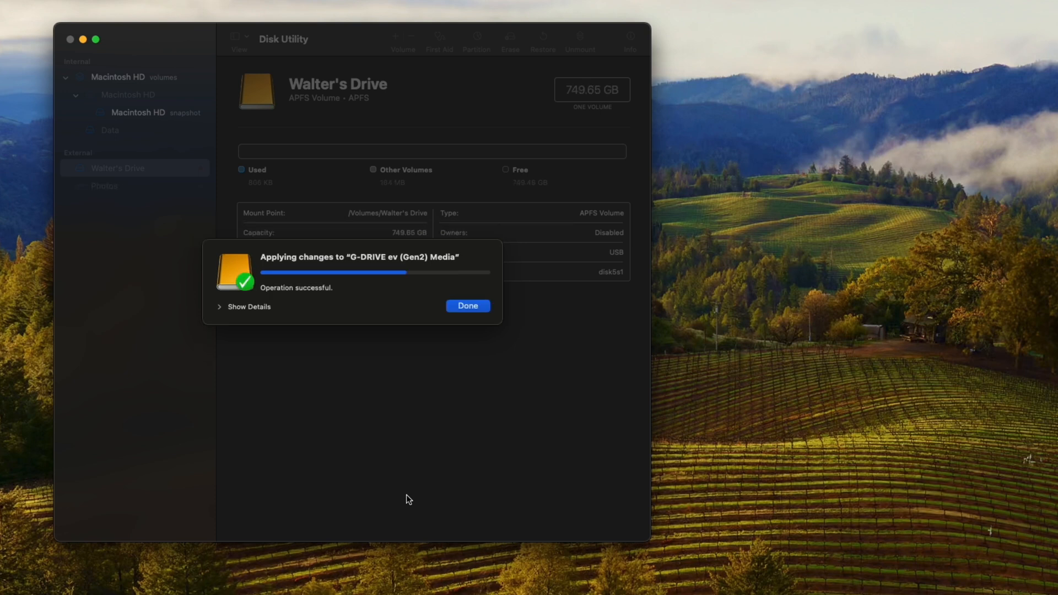
{"action": "left_click", "coordinate": [468, 306]}
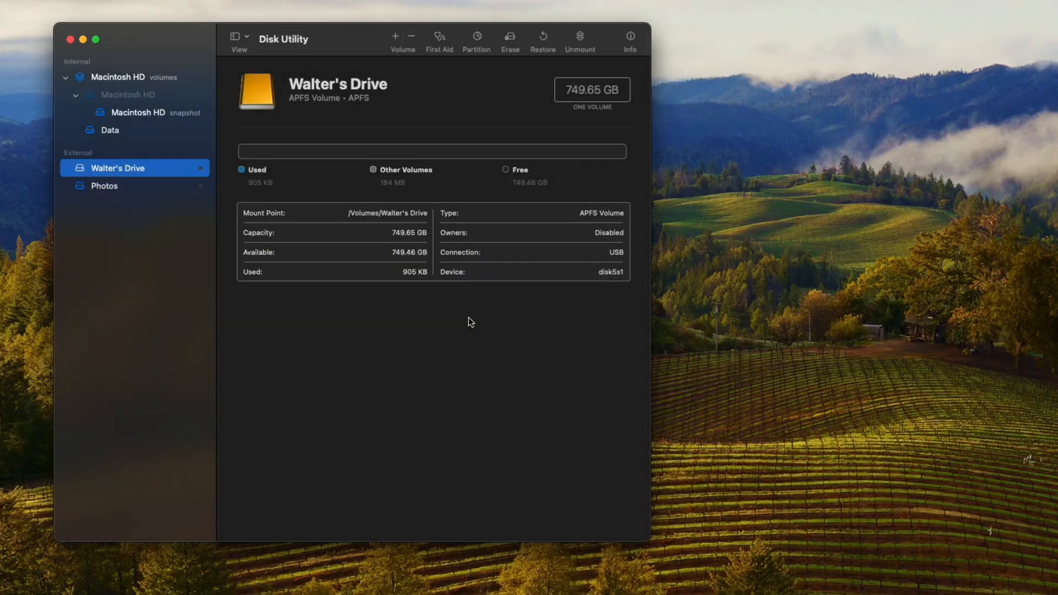